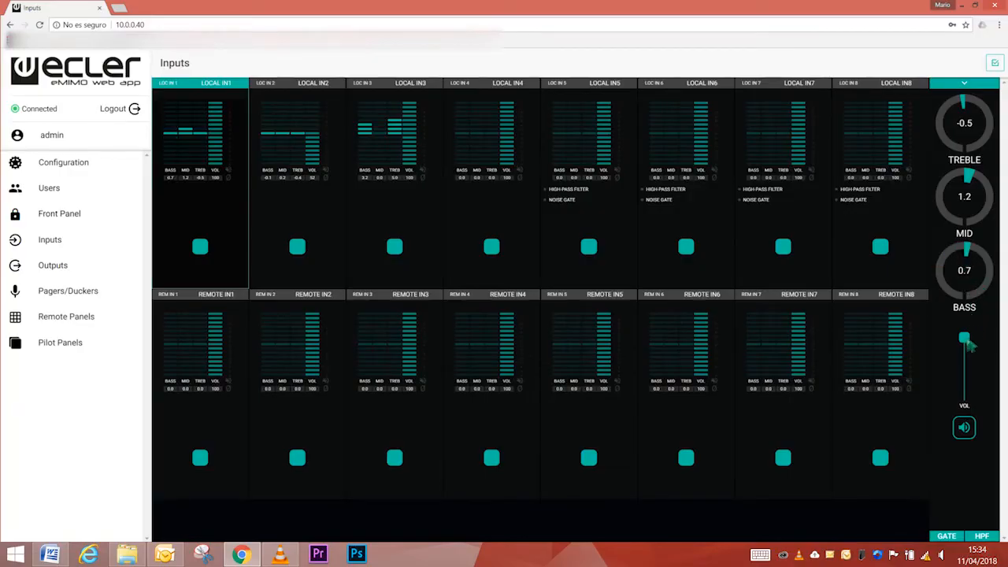
Step: Load the eMIMO login page at device address 10.0.0.40 in Chrome
left_click_drag(964, 338, 964, 343)
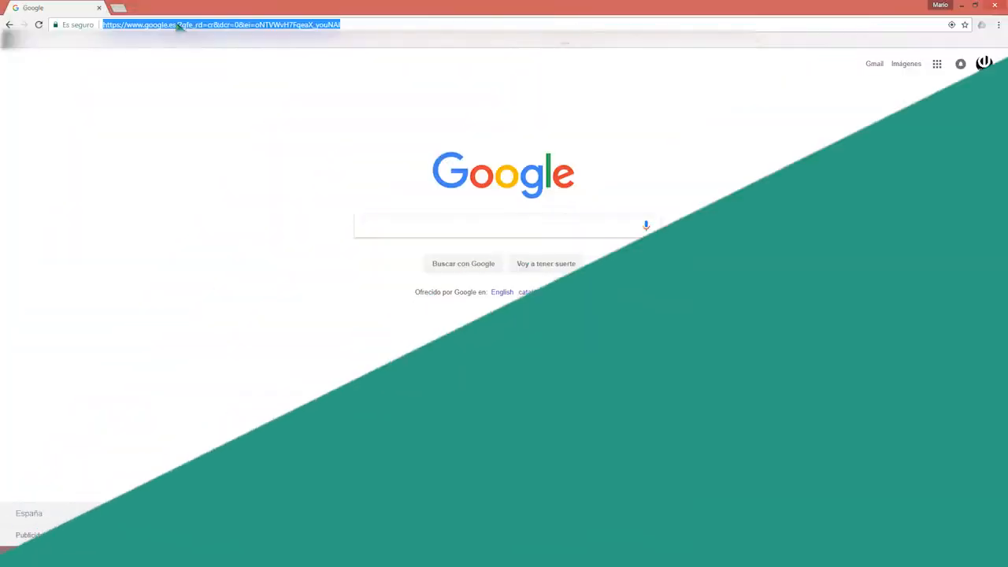
type("192")
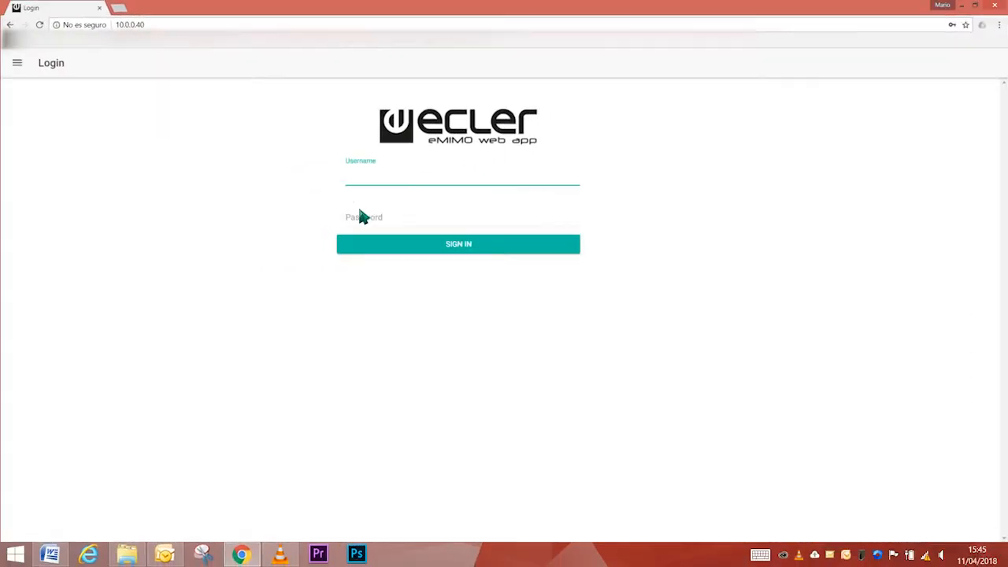
Step: Sign in as admin to reach the Configuration page with network details
type("admin")
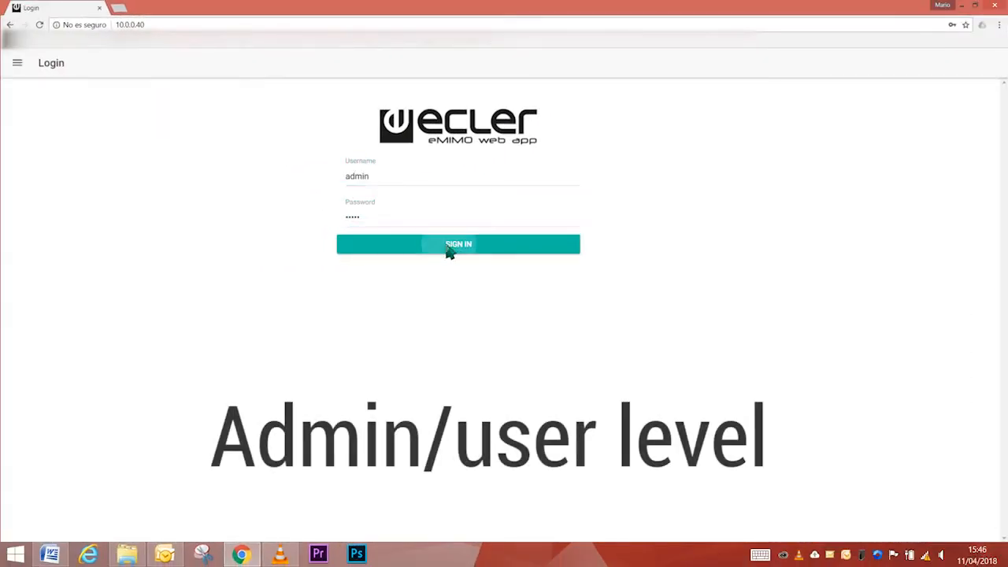
left_click(458, 243)
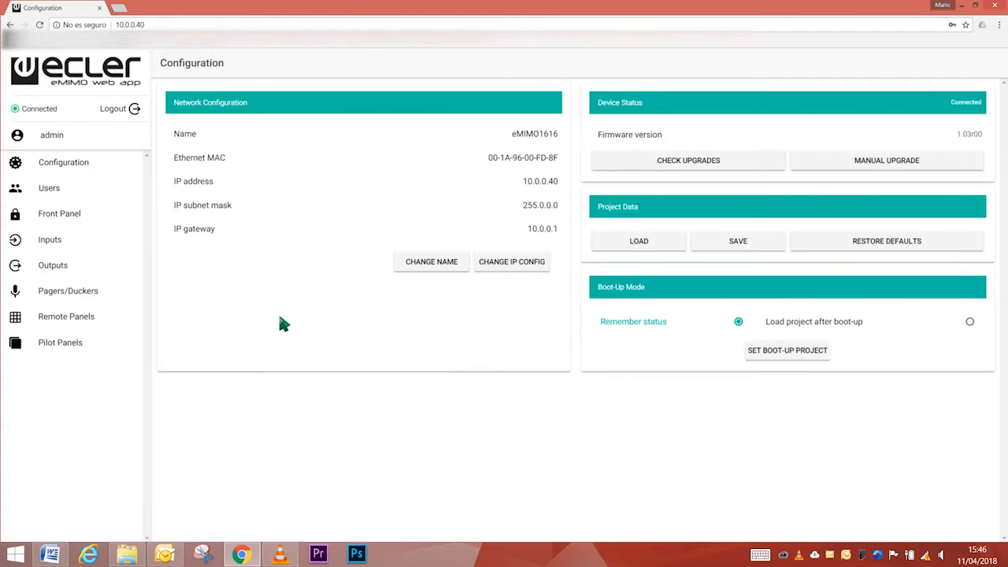
mouse_move(114, 108)
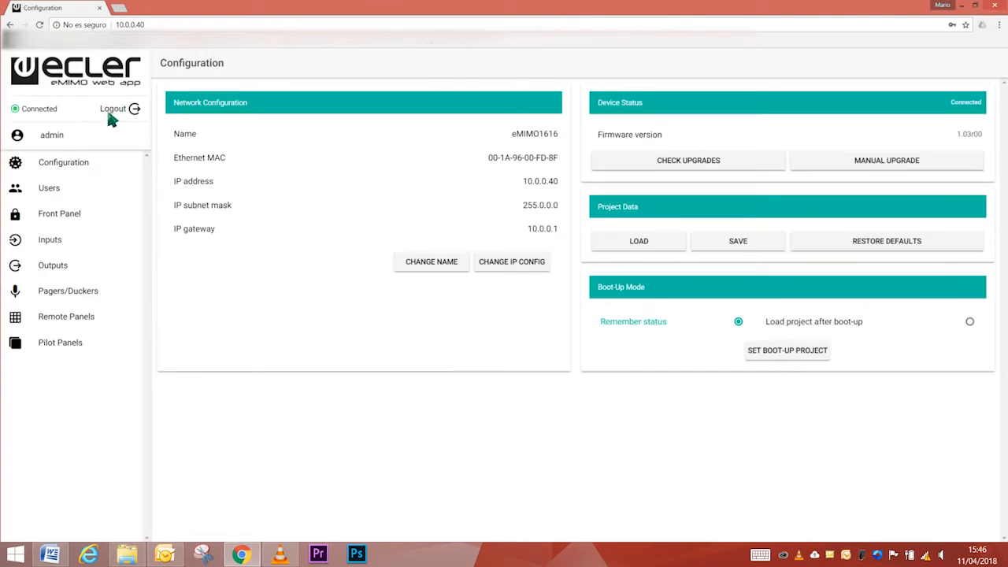
Step: Log out of the admin session and sign in with the user account
left_click(113, 108)
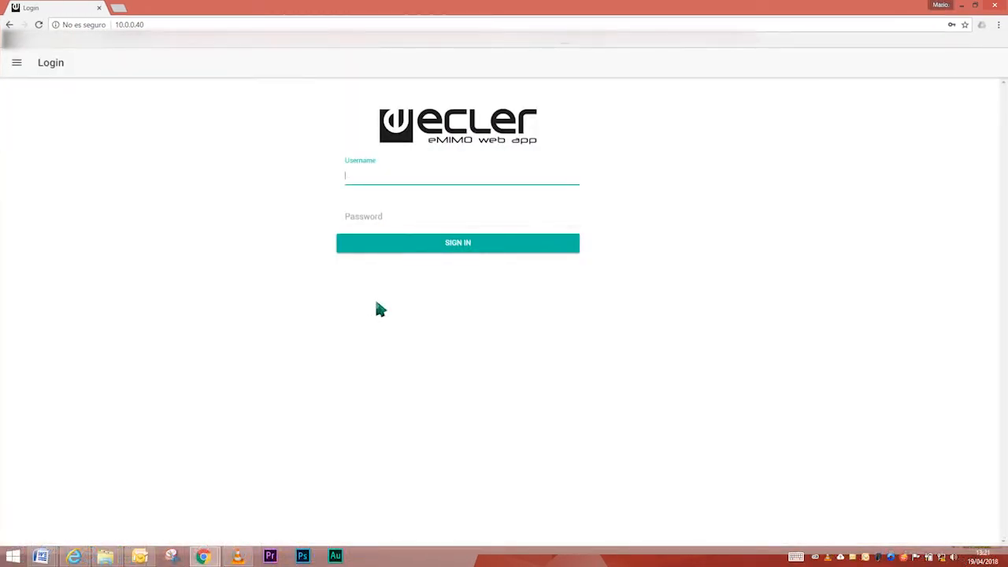
type("••••")
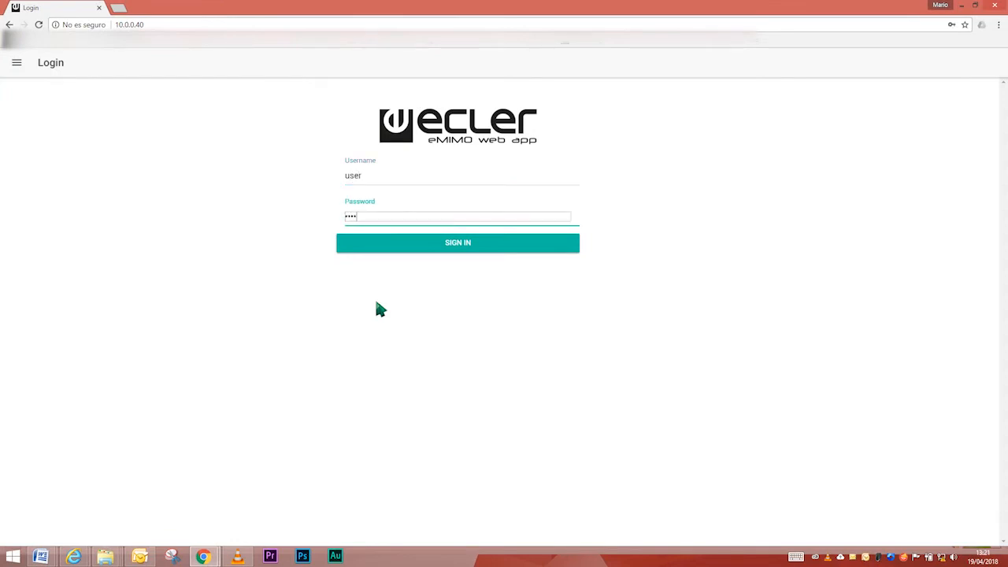
left_click(457, 243)
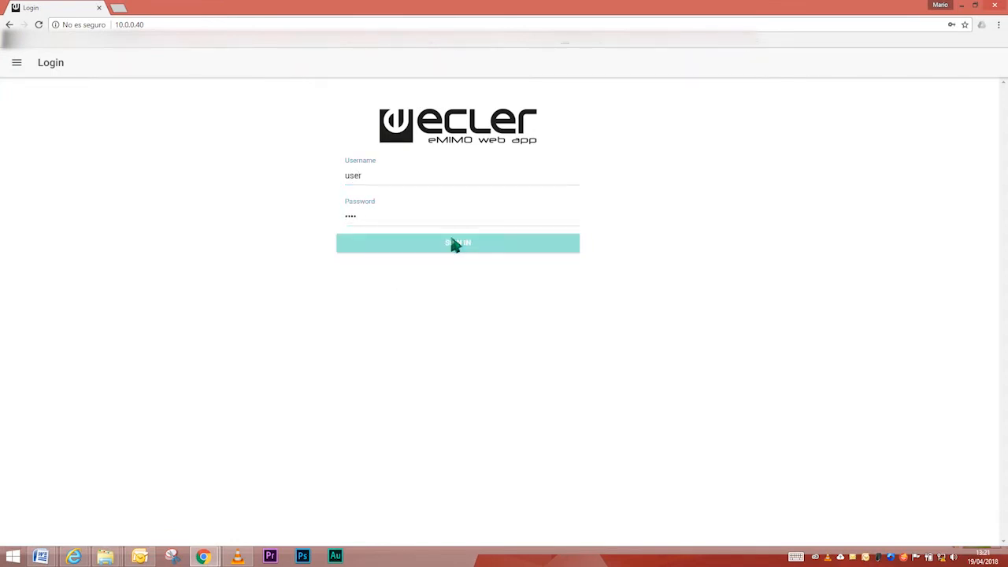
Step: Lower Pilot1's volume from 100 to 99, then move on to the Pilot2 panel
left_click(457, 242)
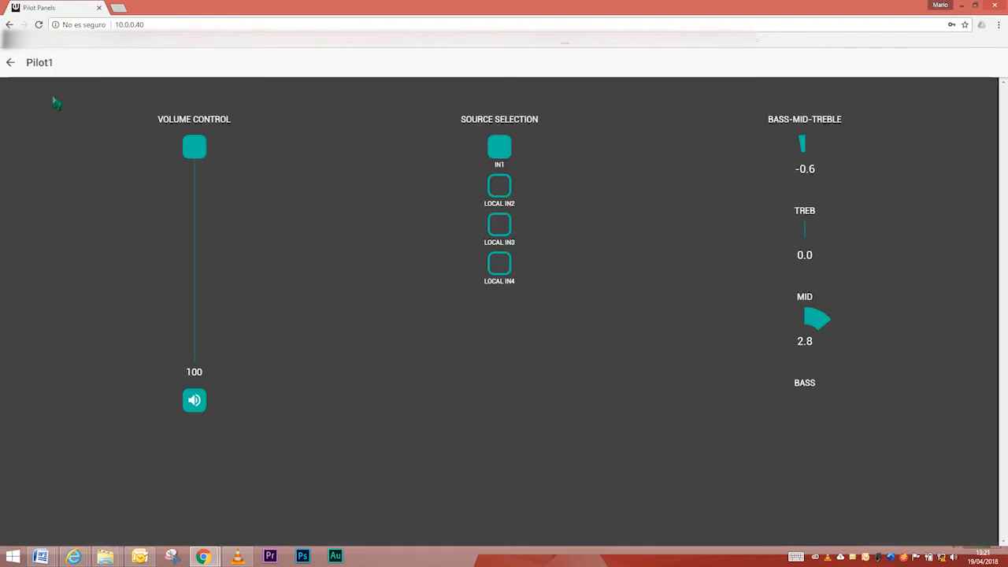
left_click_drag(193, 145, 194, 150)
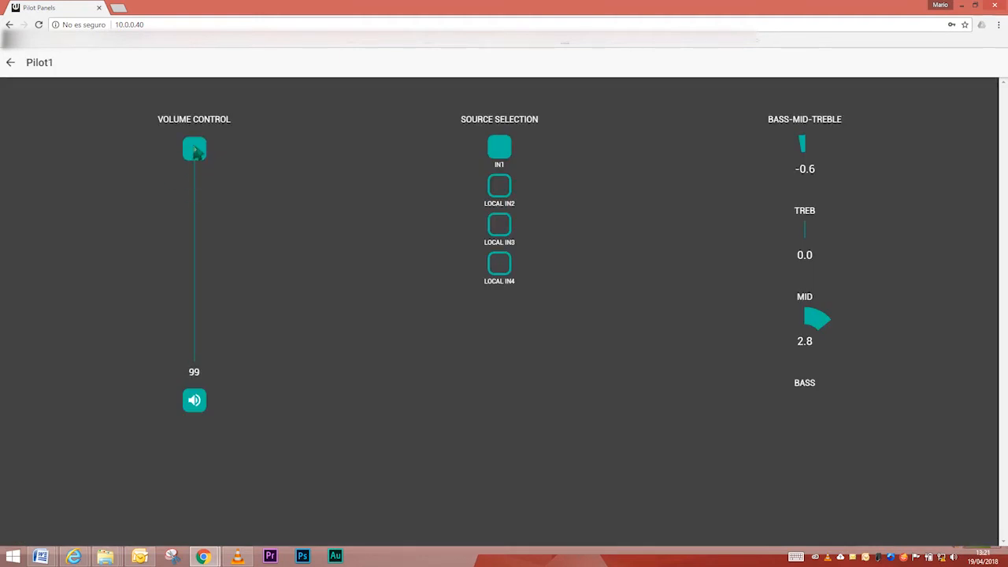
left_click(9, 63)
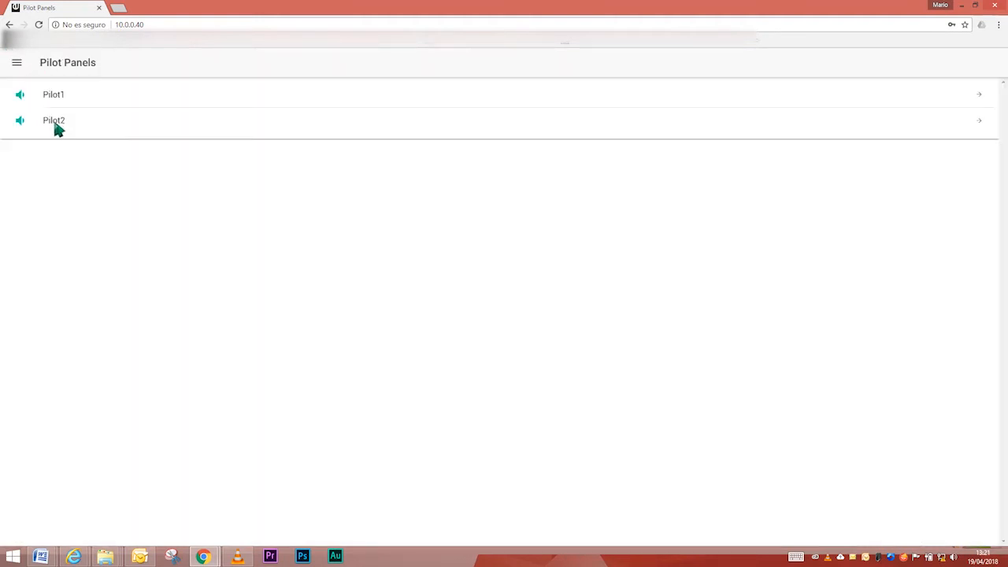
left_click(54, 120)
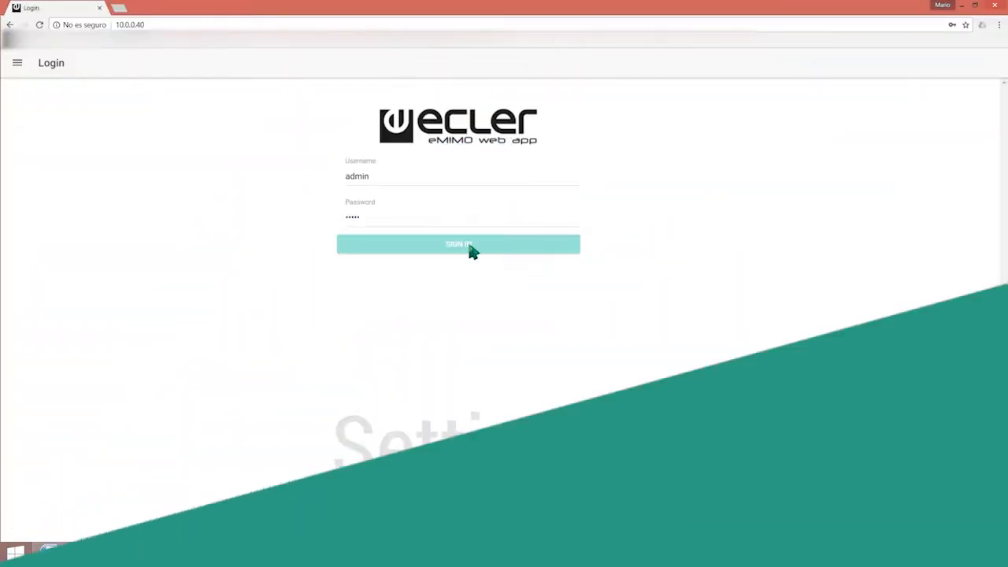
Step: Sign in as admin and review the IP configuration, cancelling without changes
left_click(459, 244)
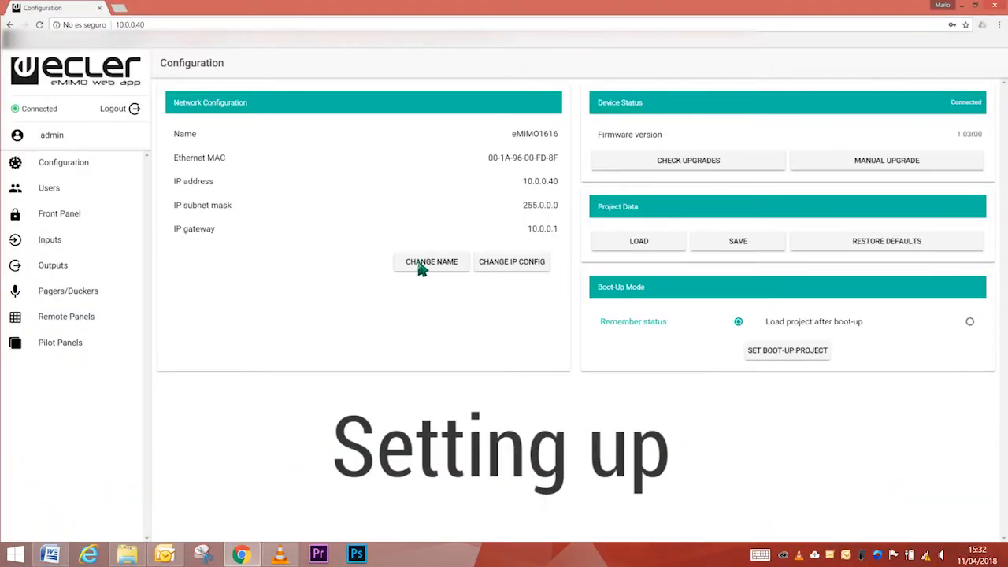
left_click(431, 262)
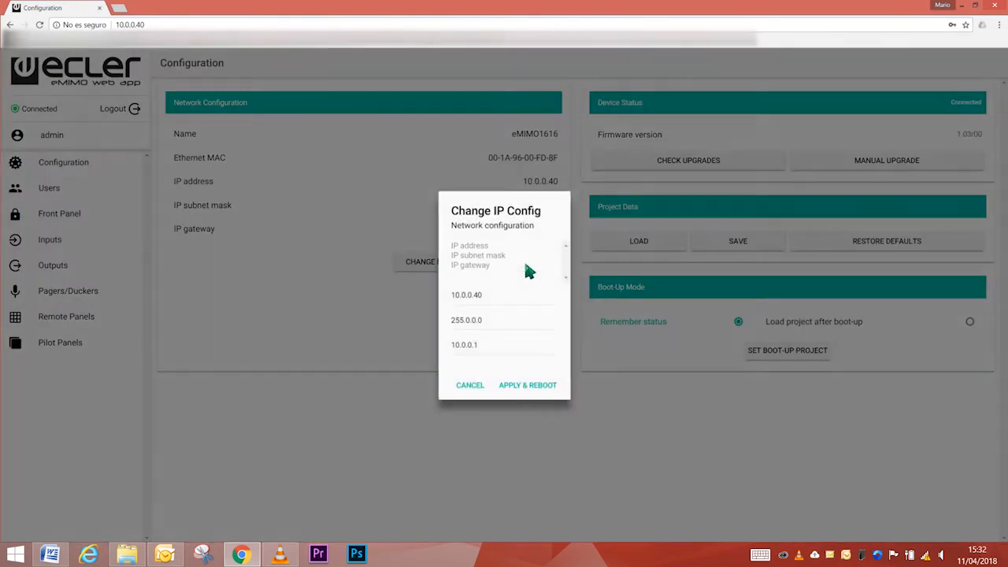
left_click(470, 384)
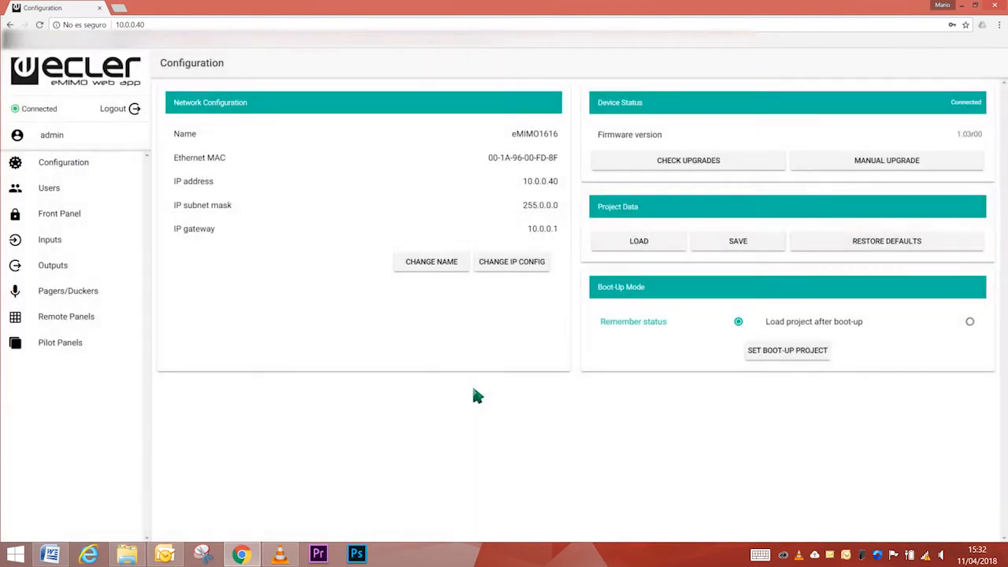
mouse_move(961, 133)
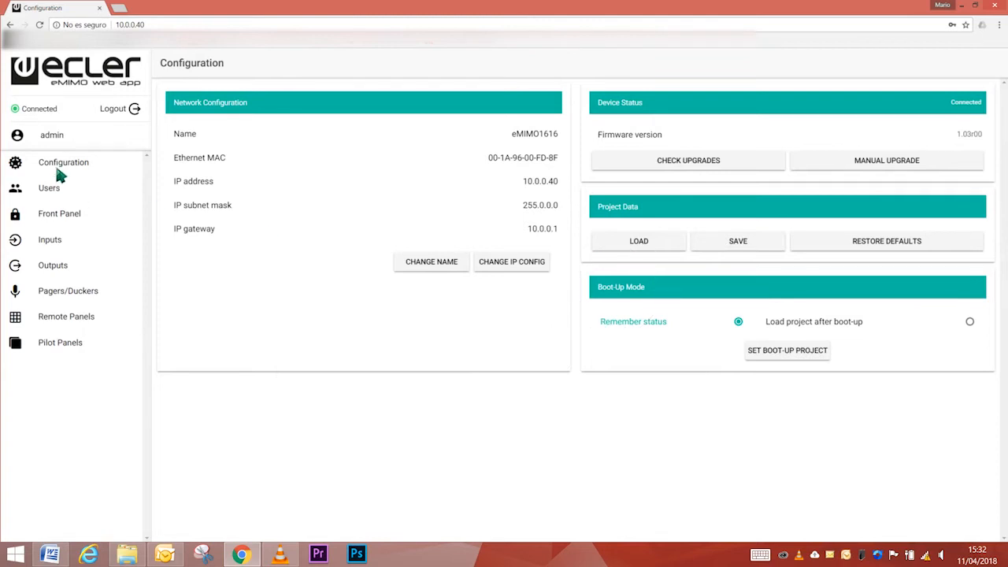
left_click(49, 187)
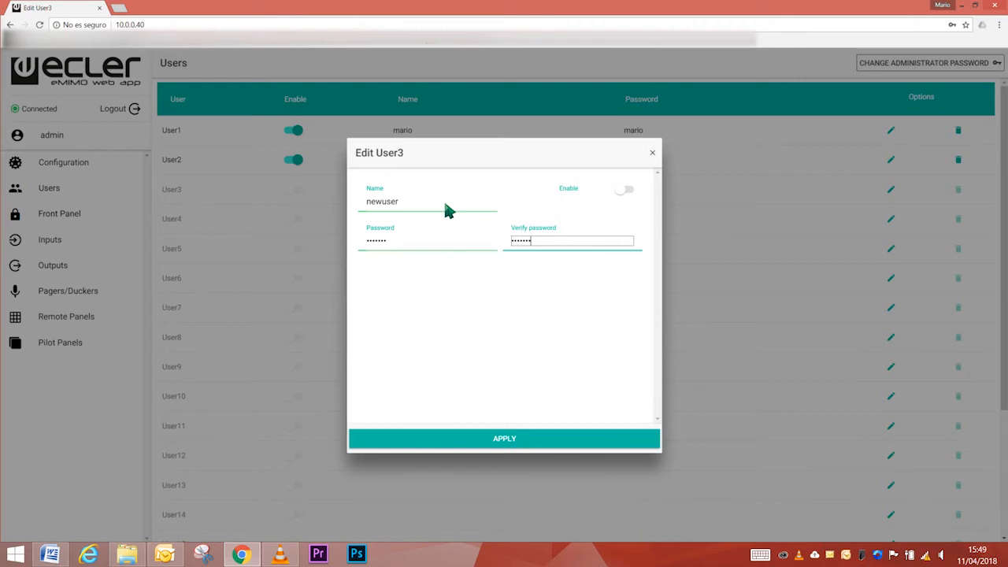
left_click(504, 438)
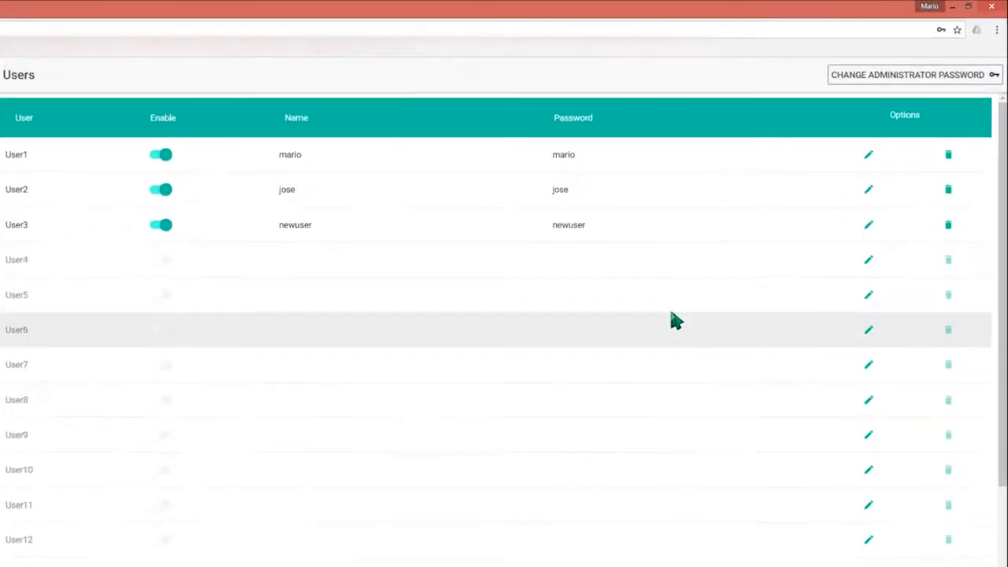
left_click(907, 74)
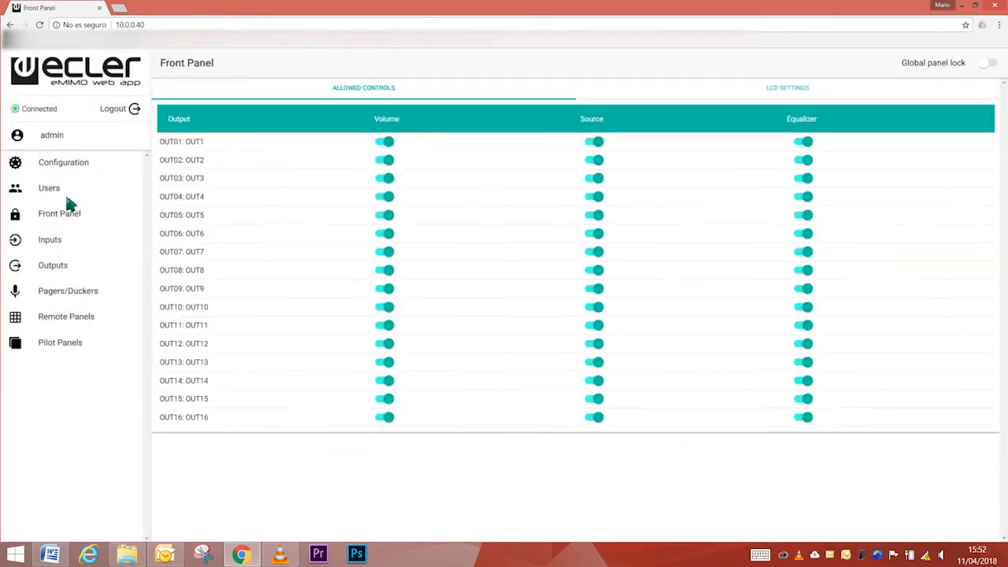
Step: Review the front panel control permissions
left_click(59, 214)
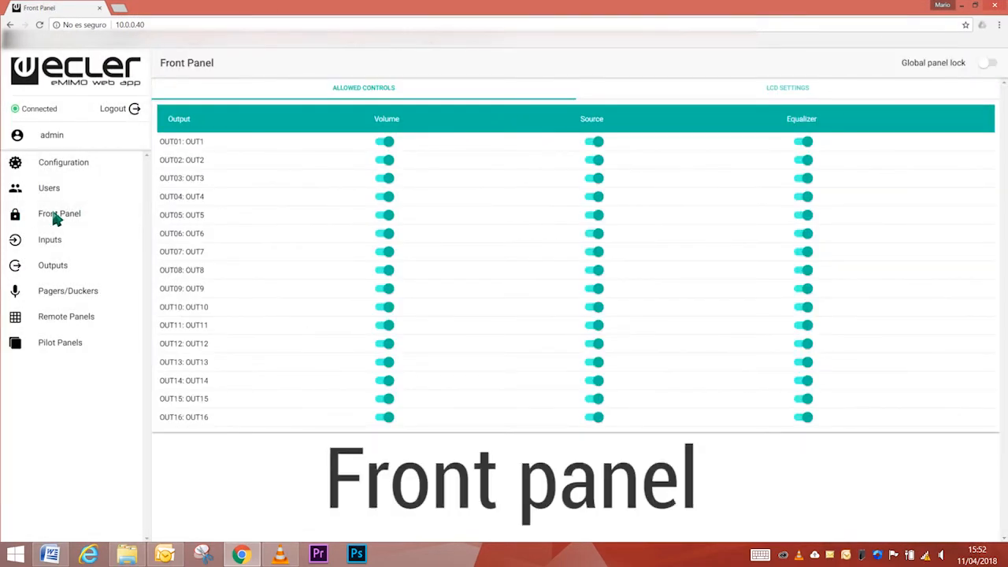
left_click(384, 142)
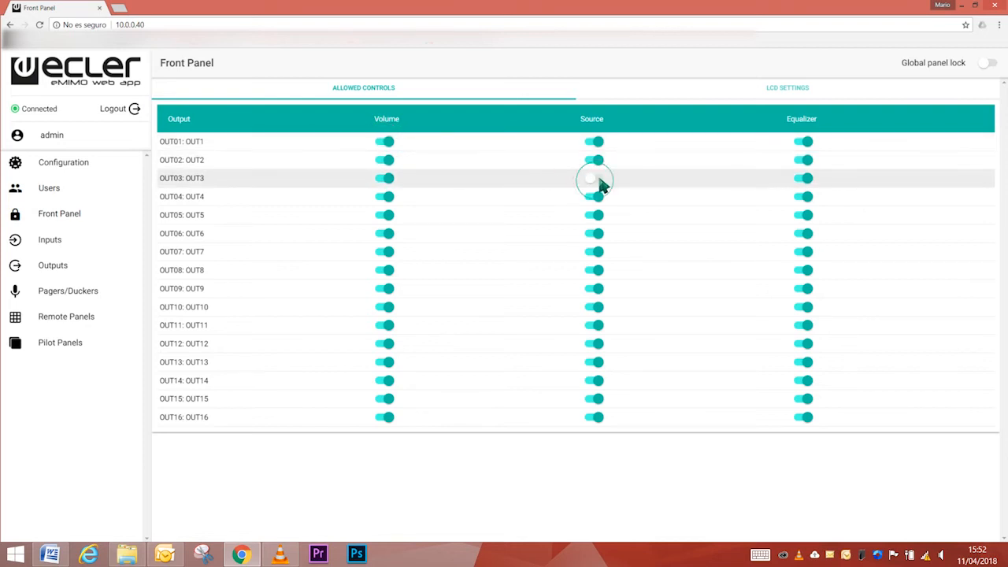
left_click(593, 176)
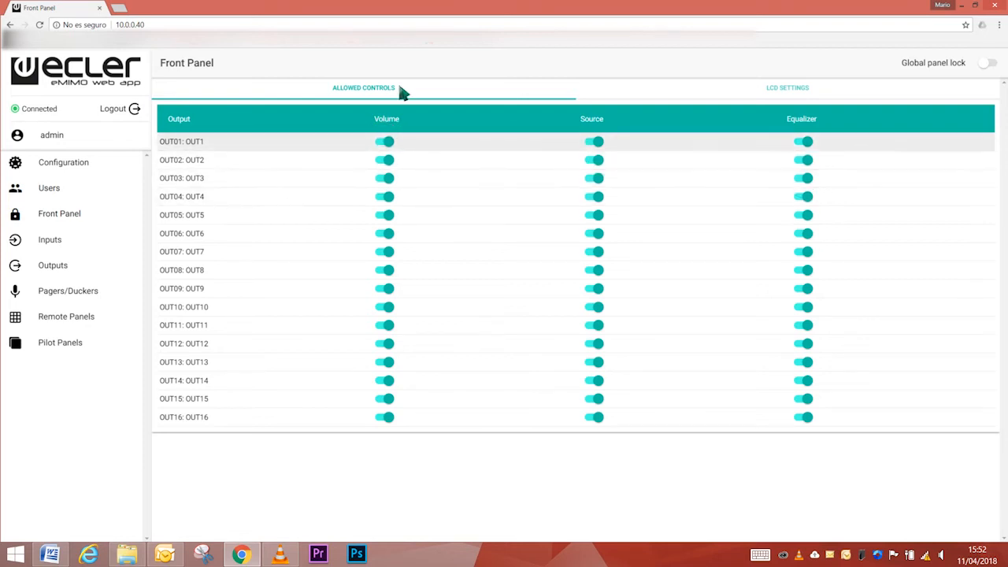
Step: Raise the LCD backlight from 50 to 100 in LCD Settings
left_click(787, 88)
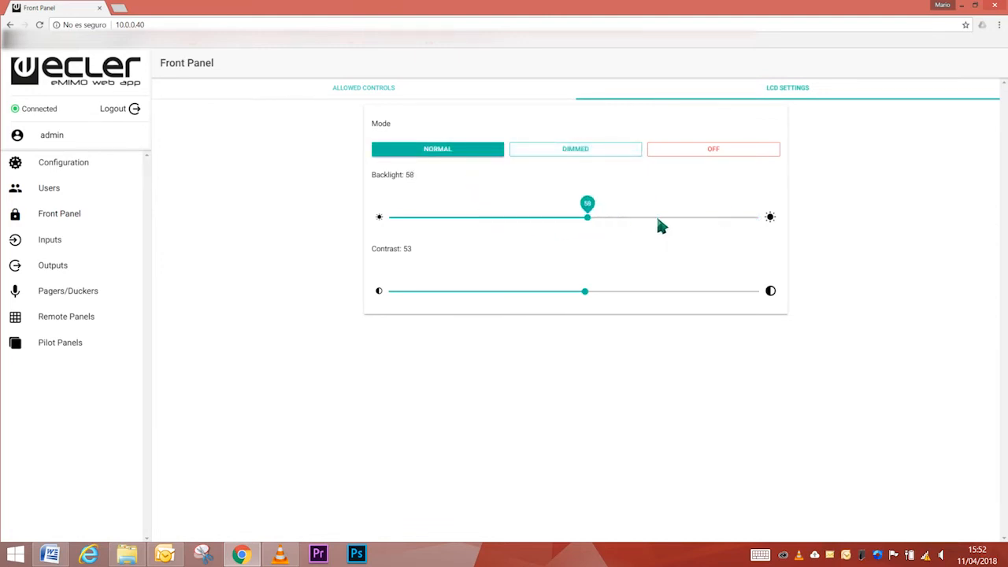
left_click_drag(586, 218, 758, 218)
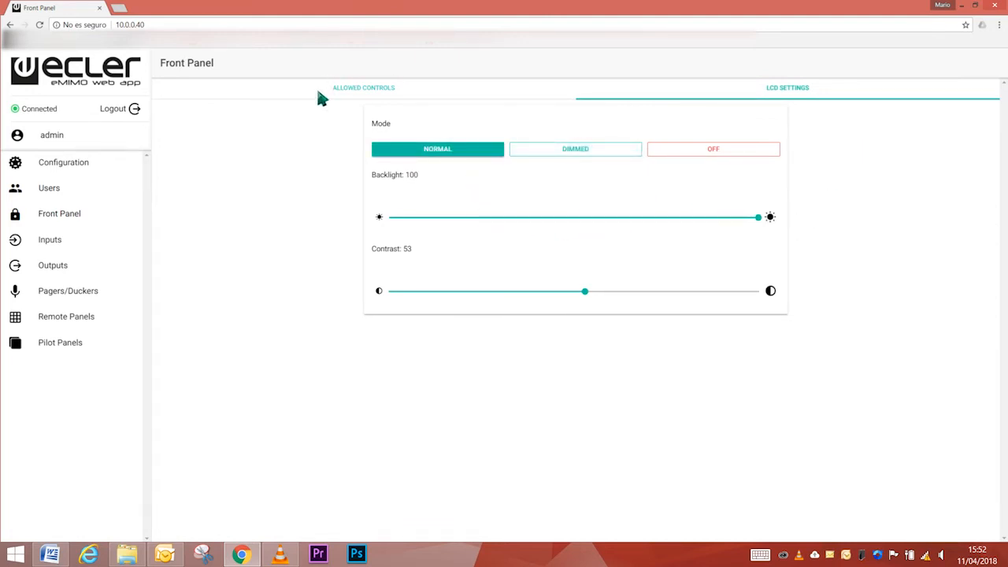
left_click(362, 88)
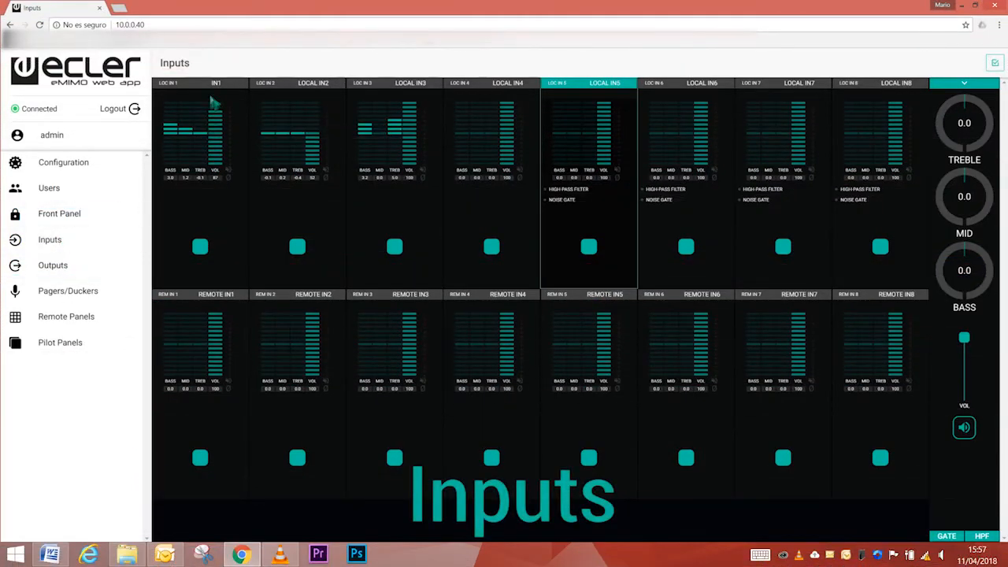
Step: View LOCAL IN5's noise gate and high-pass filter settings, then move to Outputs
left_click(296, 82)
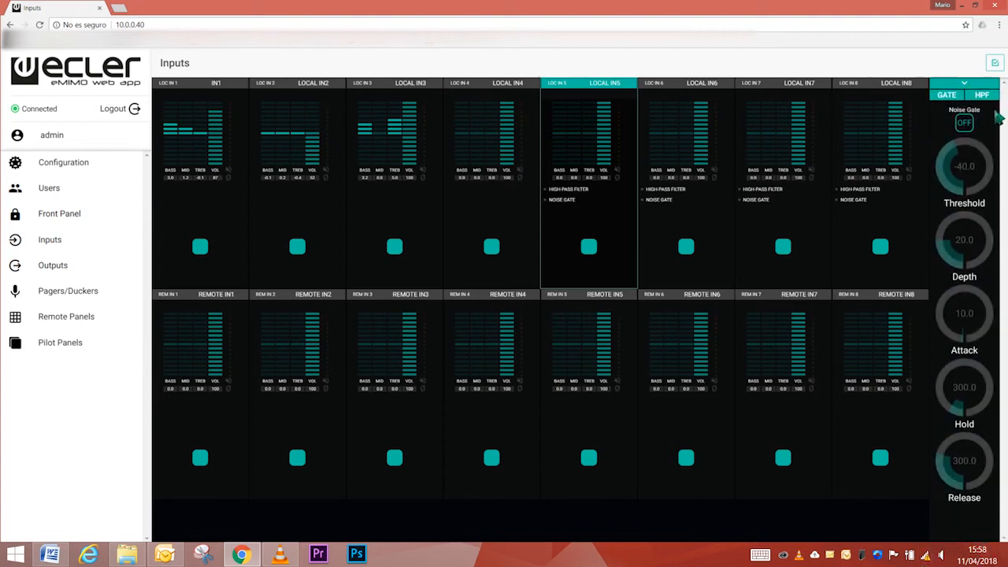
left_click(983, 95)
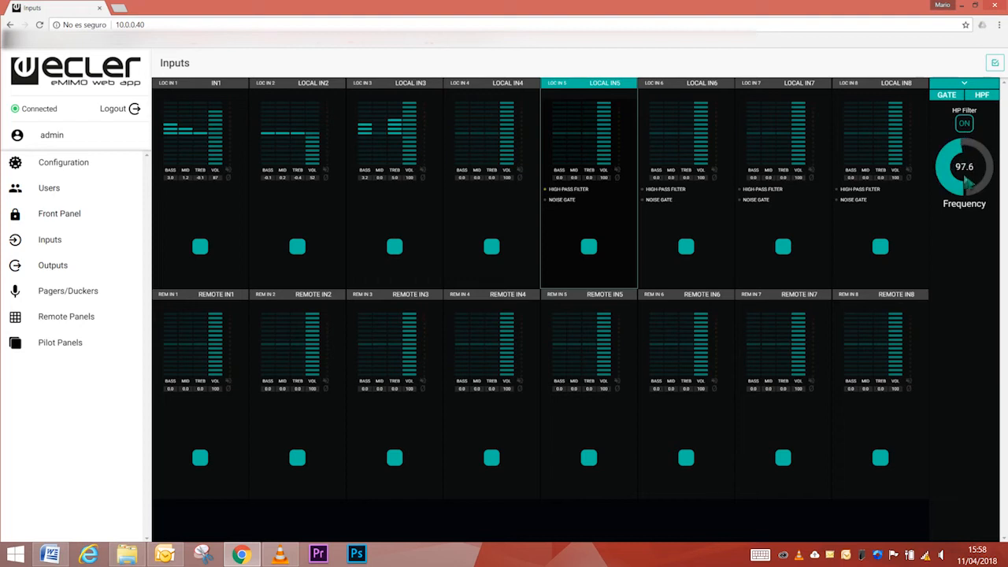
left_click(53, 264)
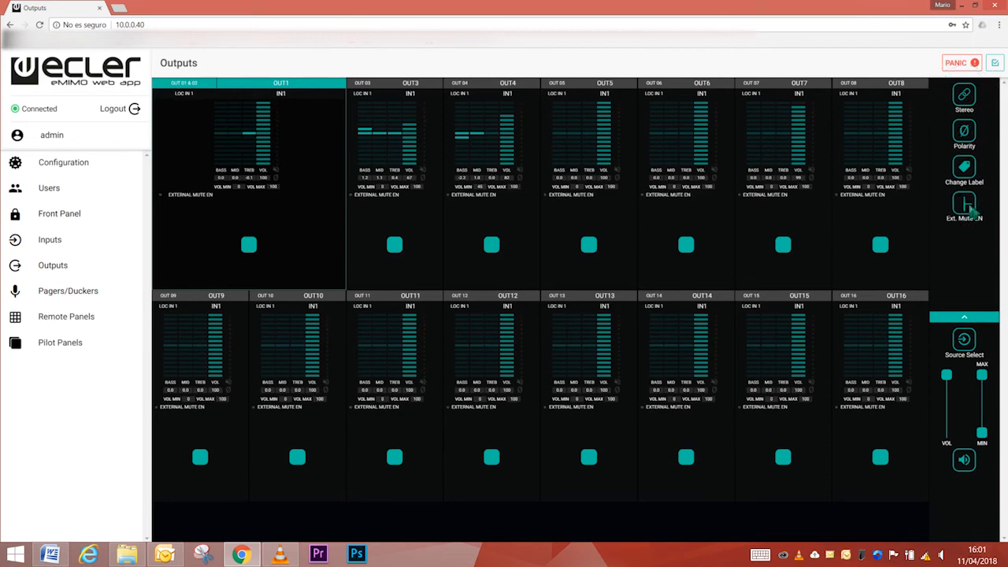
mouse_move(1000, 186)
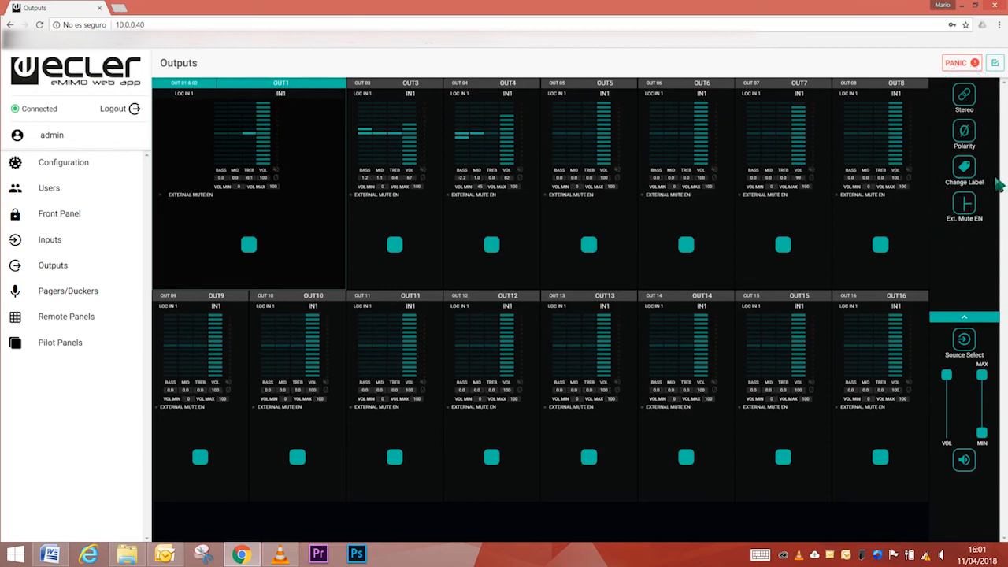
Step: Look over the sixteen output channel strips and move on to Pagers/Duckers
left_click(959, 63)
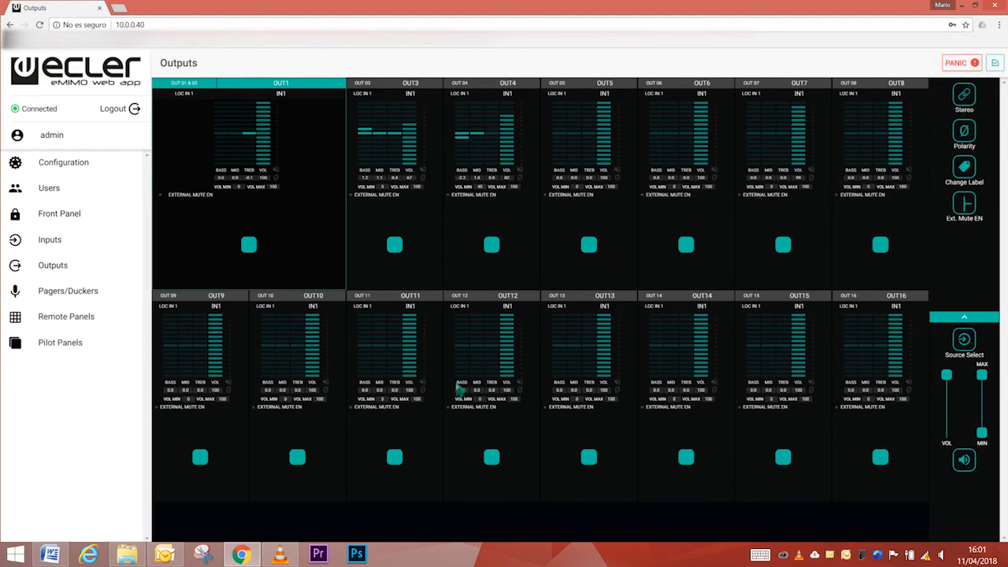
left_click(68, 290)
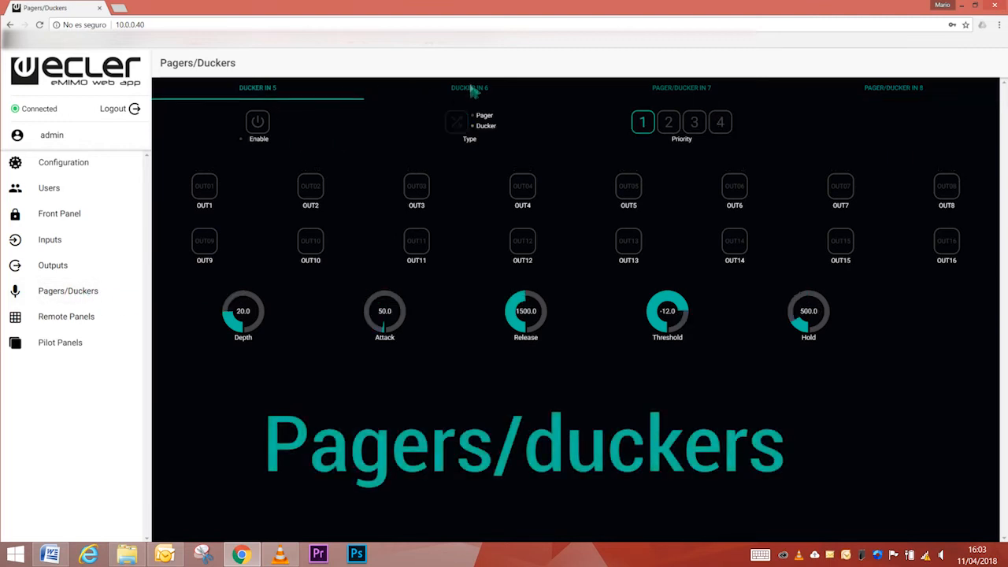
Step: Browse pager/duckers for inputs 7 and 8, toggling input 8's type back to ducker
left_click(893, 88)
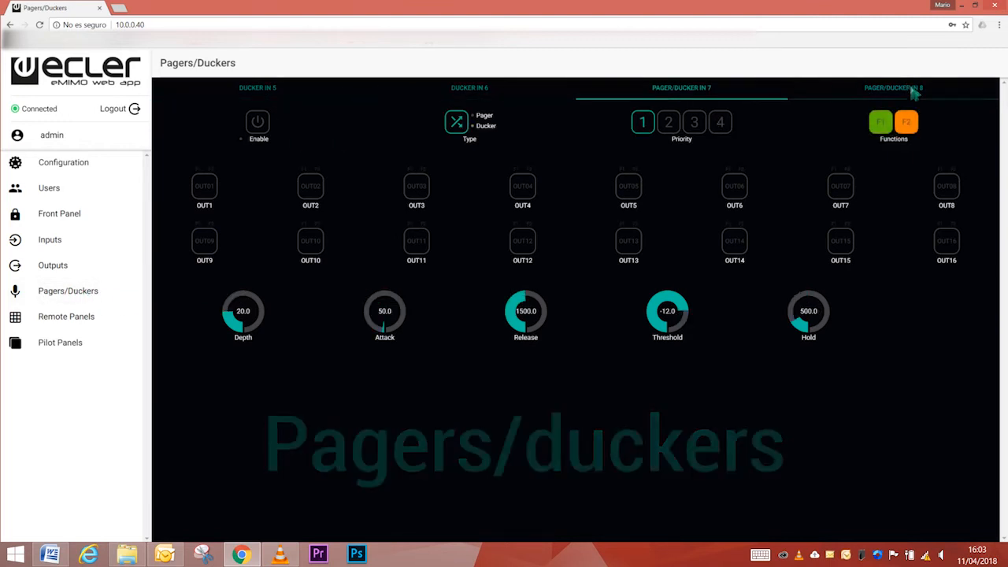
left_click(719, 123)
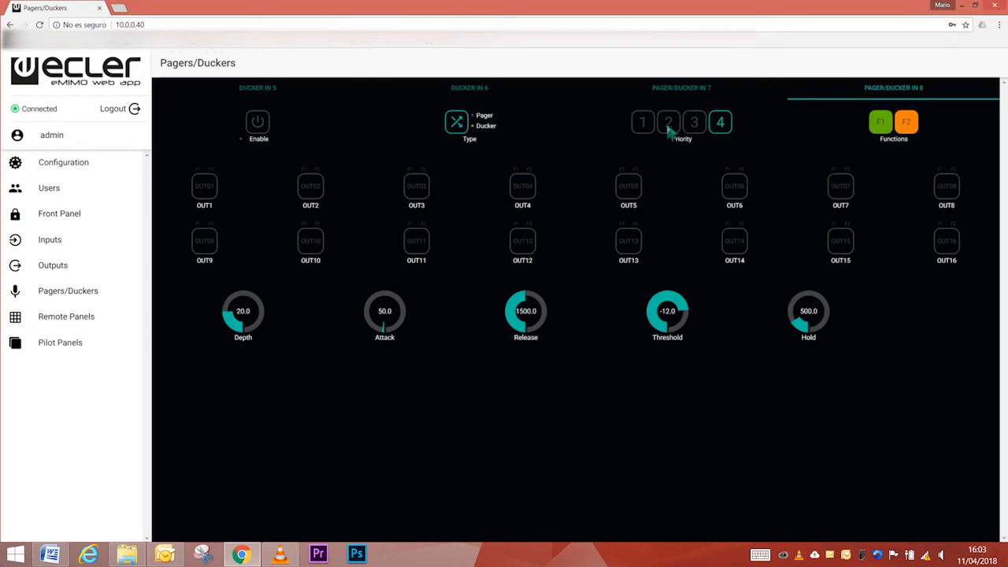
mouse_move(701, 135)
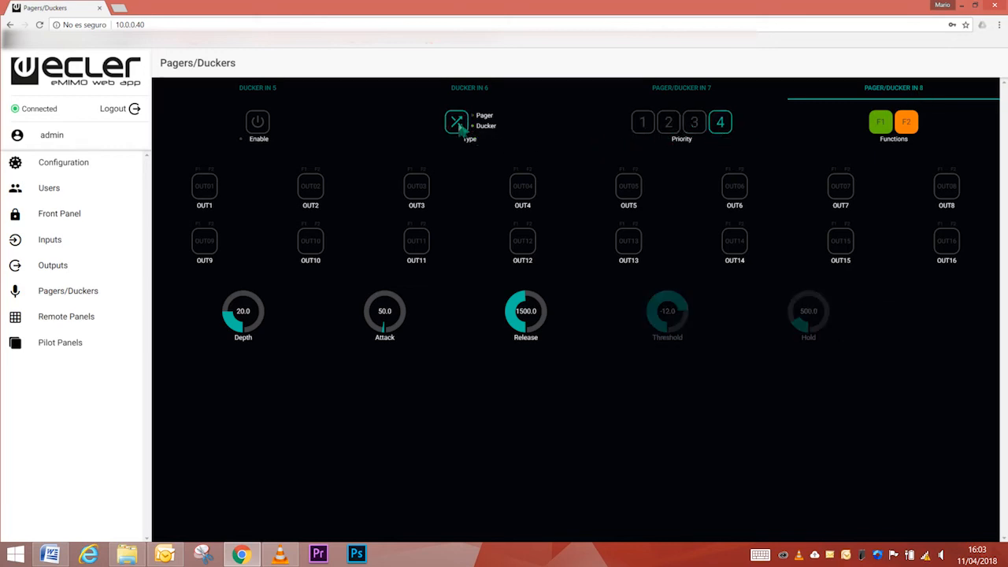
left_click(472, 126)
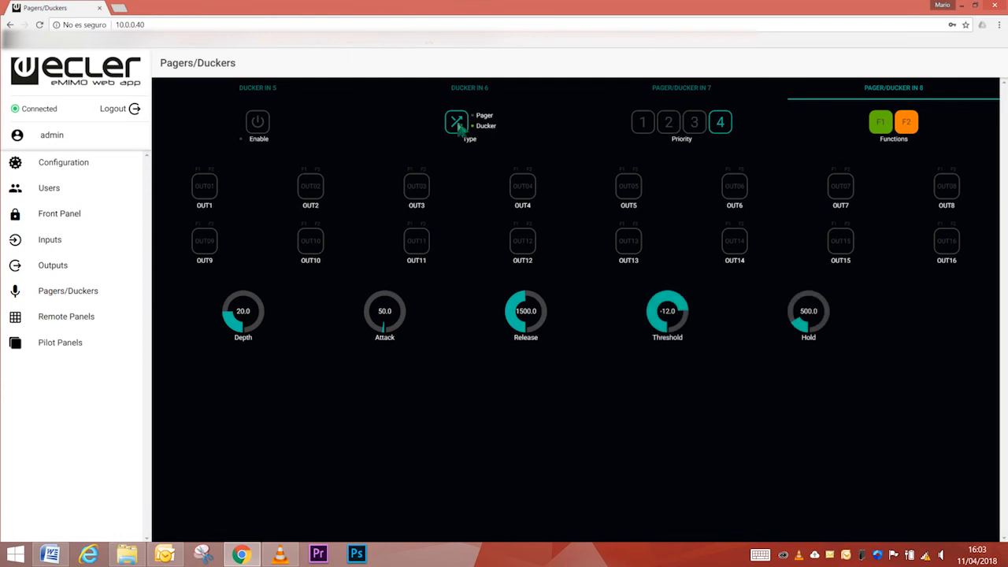
left_click(60, 342)
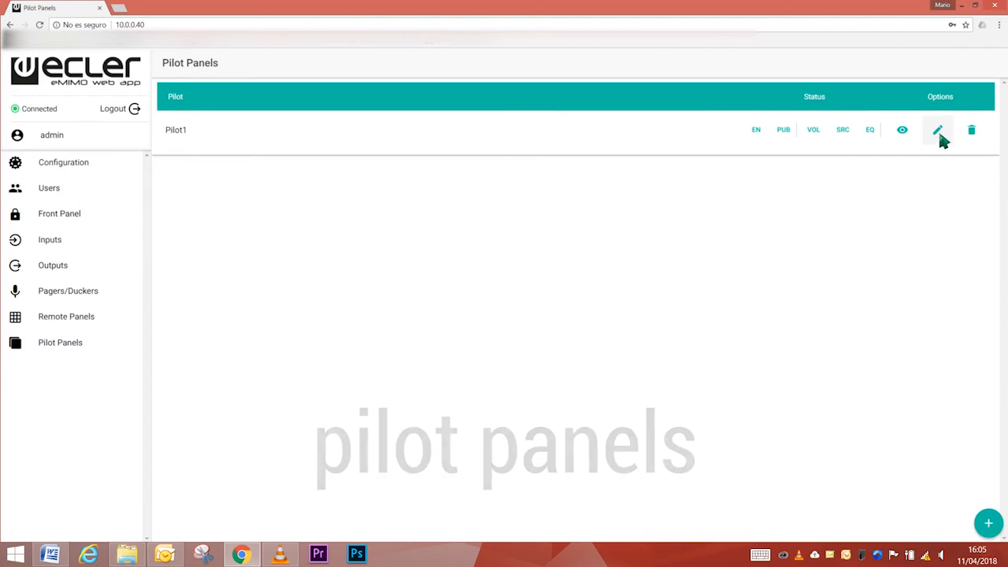
Step: Open Pilot1's edit page and scroll through its volume, source, equalizer and color settings
left_click(937, 129)
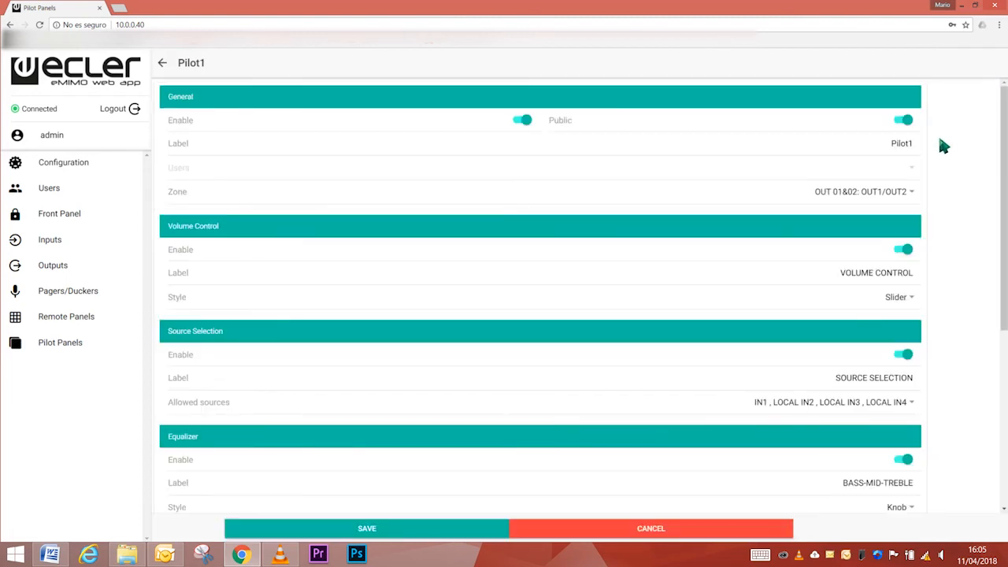
left_click(904, 119)
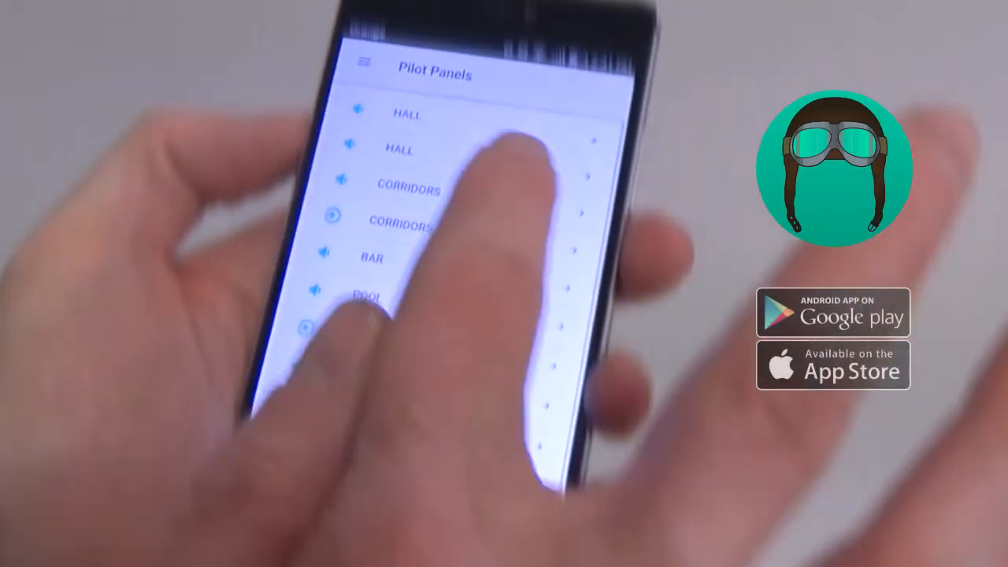
left_click(407, 113)
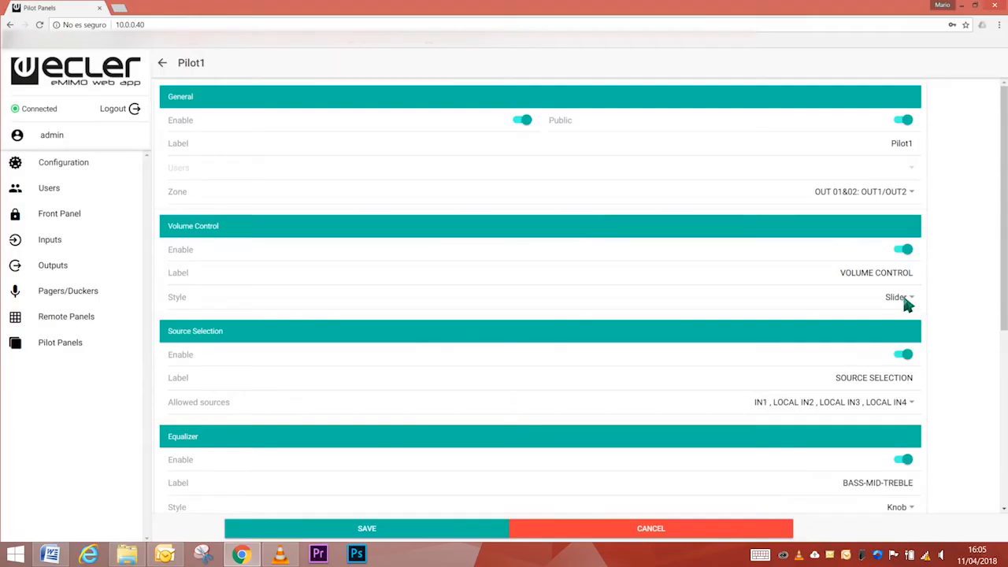
left_click(898, 296)
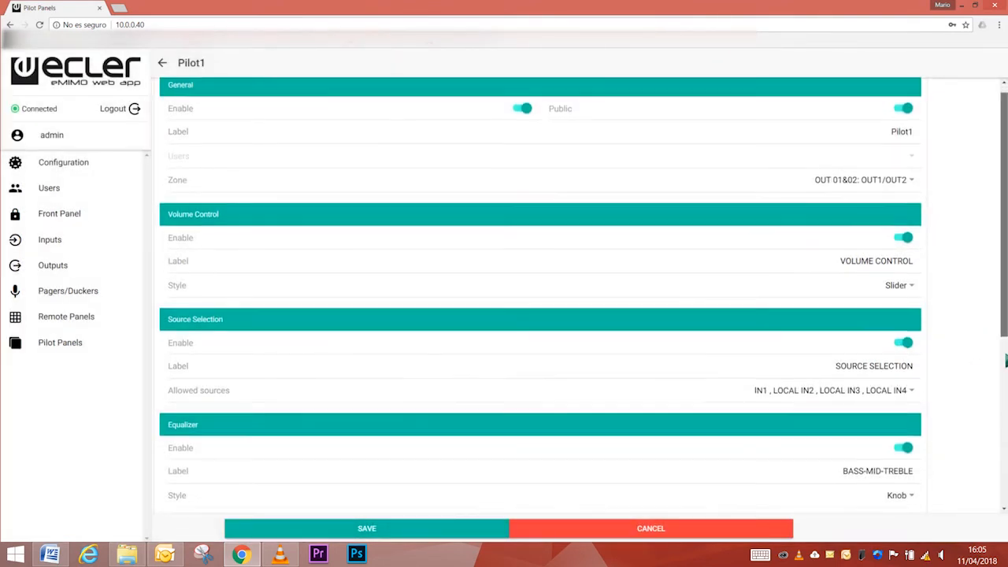
scroll("down", 3)
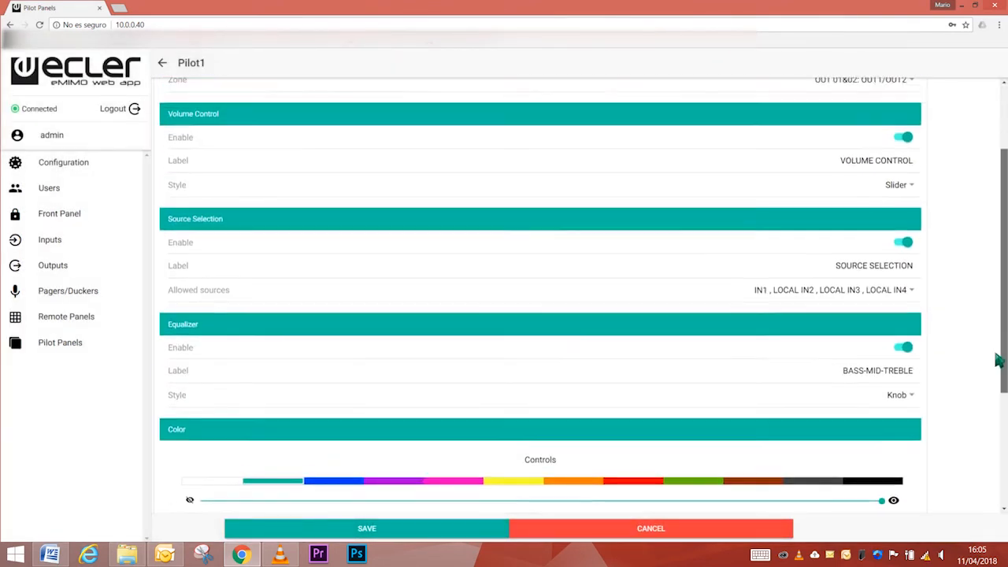